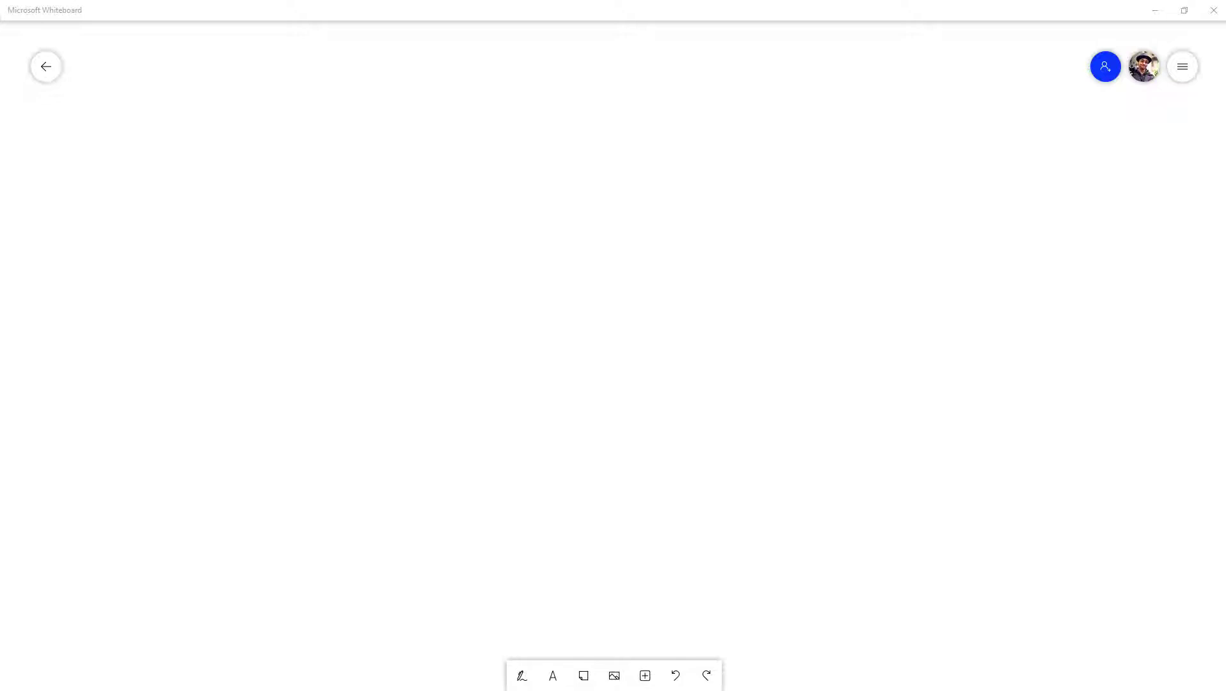
pyautogui.moveTo(787, 496)
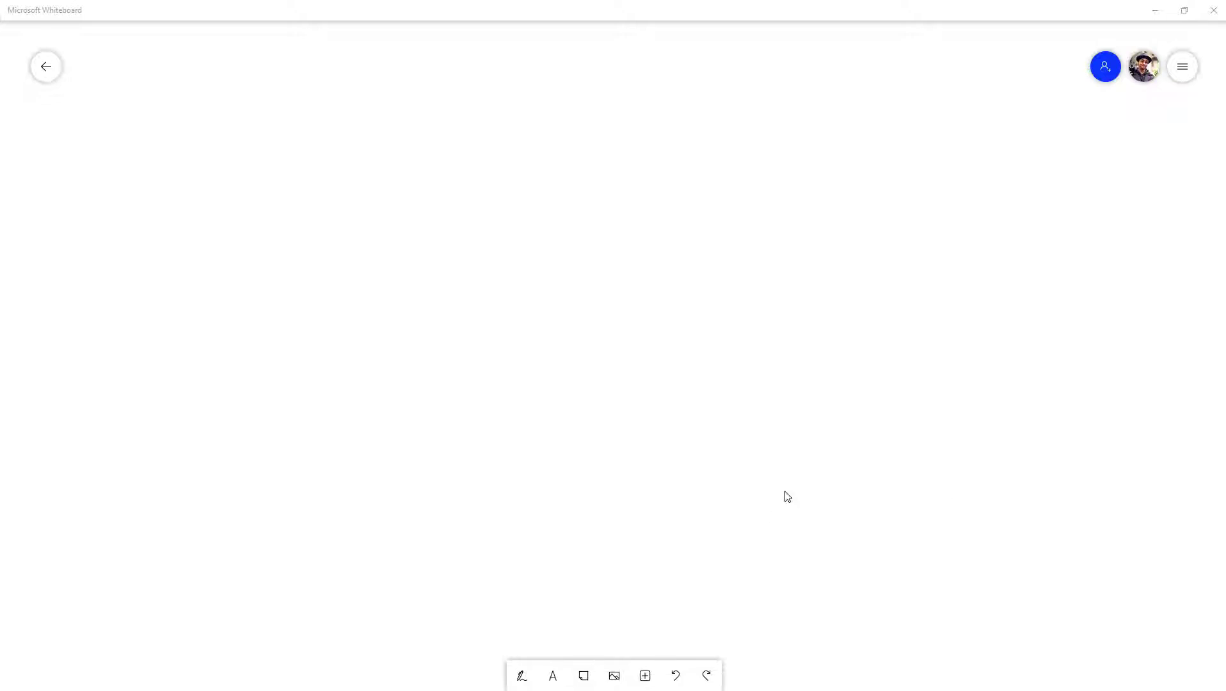
pyautogui.moveTo(378, 672)
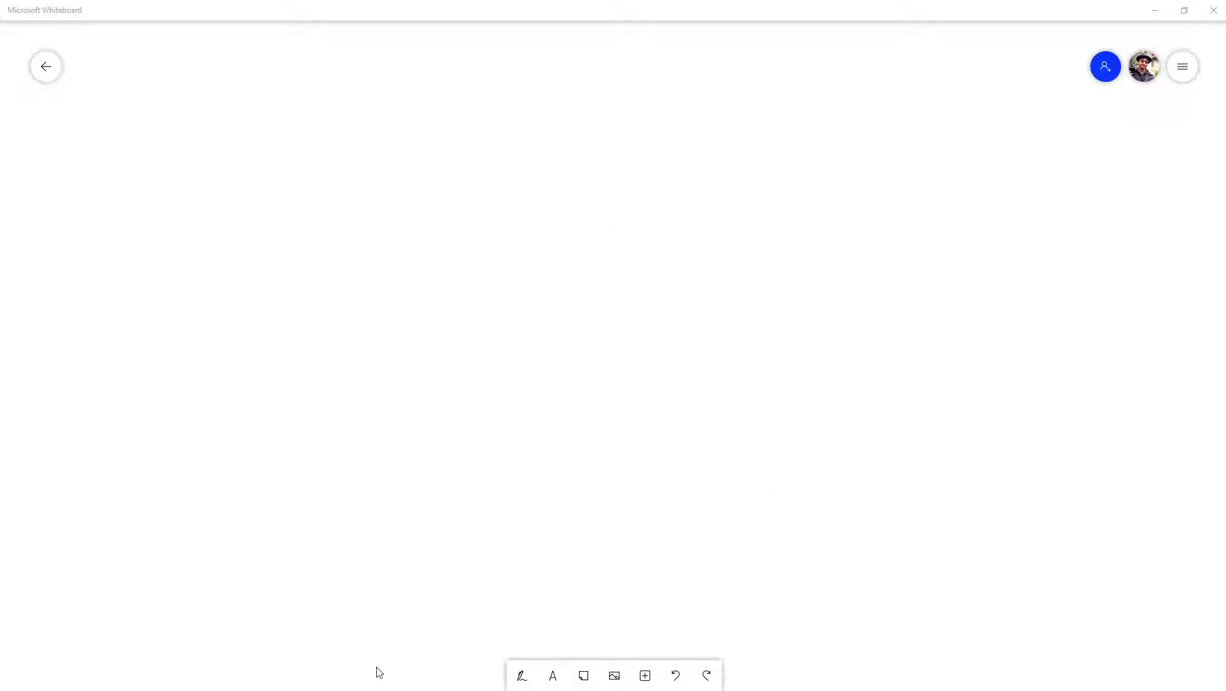
pyautogui.moveTo(562, 438)
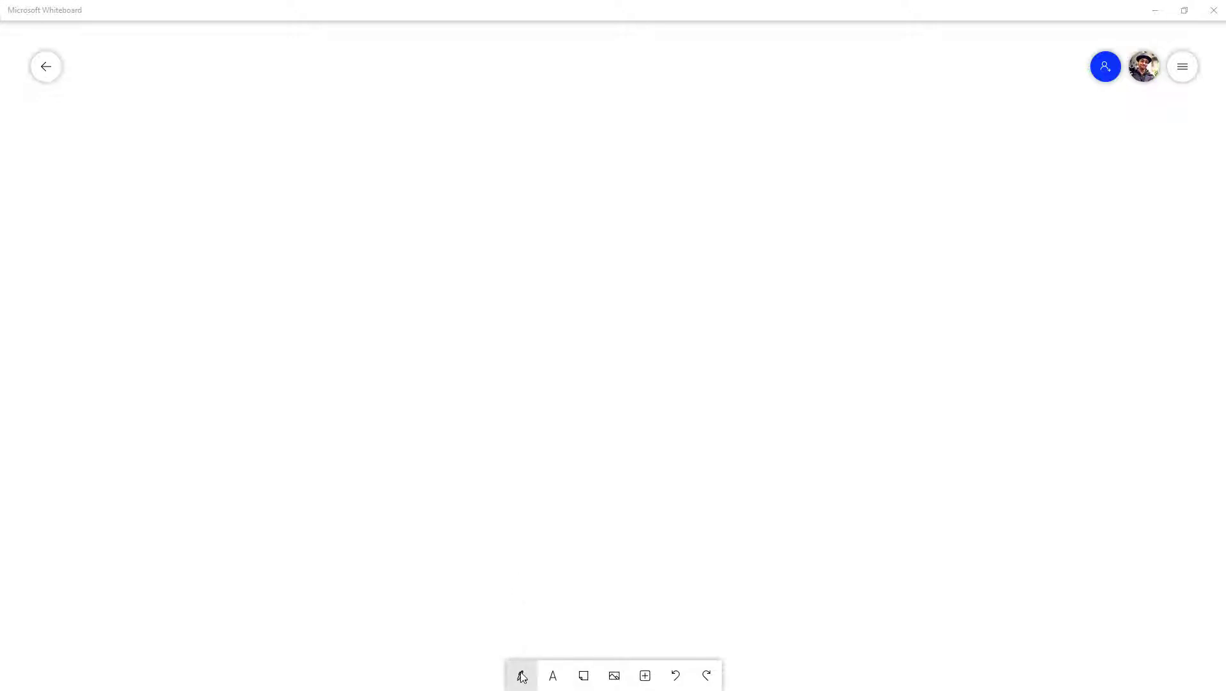
# Draw black and blue ink strokes, then add a 'Note' sticky note dragged to the upper left.
pyautogui.click(582, 676)
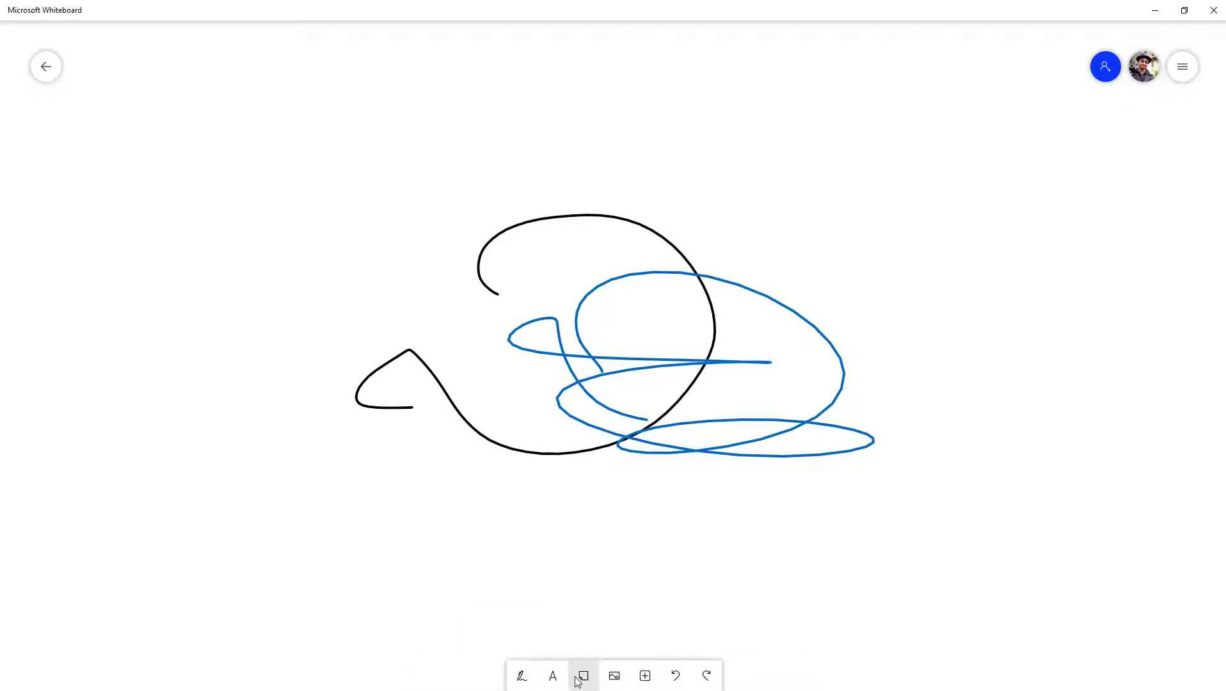
pyautogui.click(582, 677)
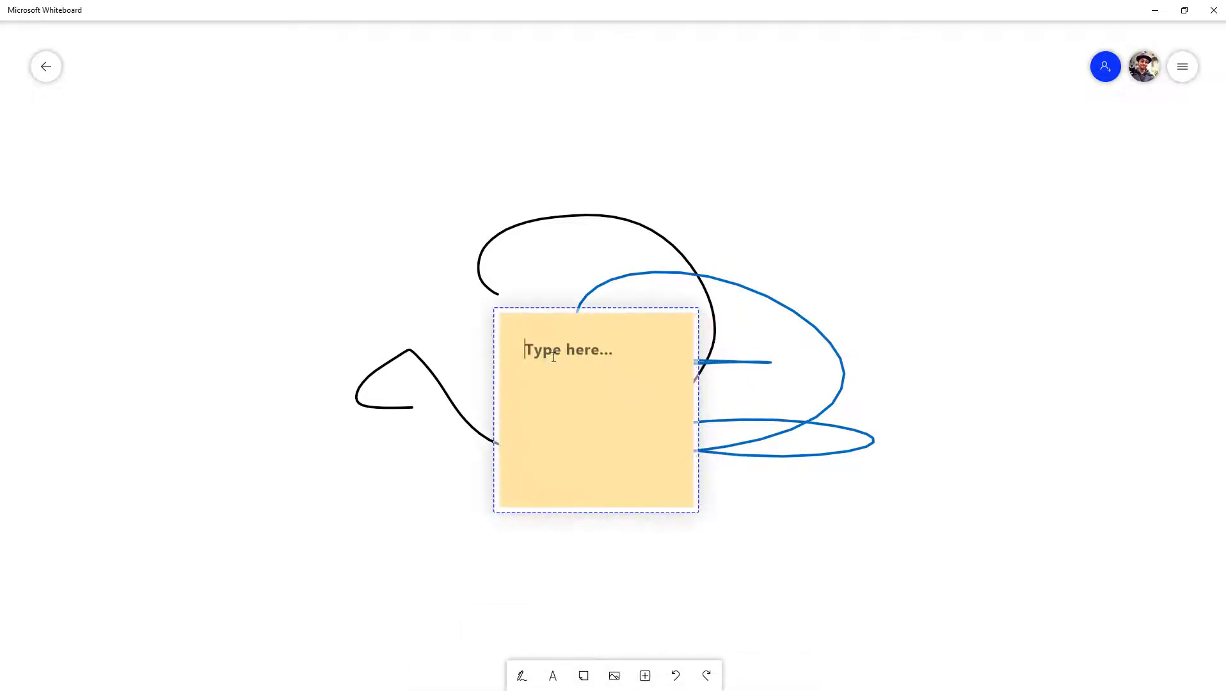
pyautogui.write('Note')
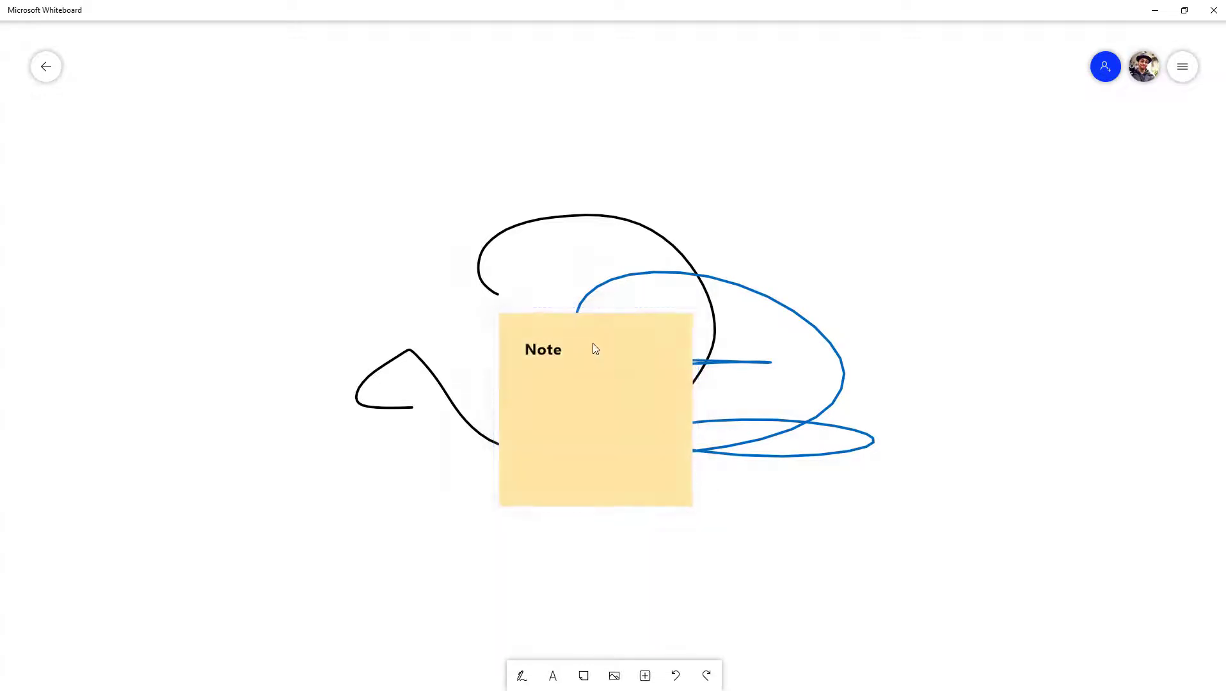
pyautogui.moveTo(594, 411); pyautogui.dragTo(331, 233)
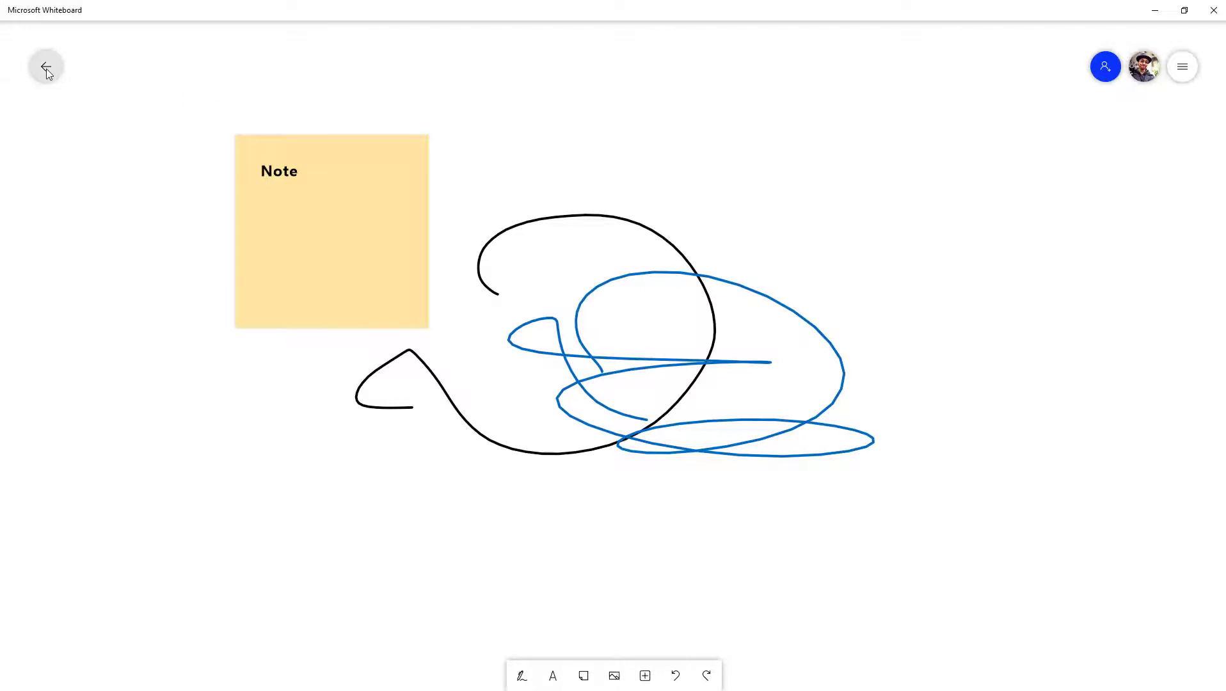
# Return to My Whiteboards, where the scribble board with its Note sticky is the newest thumbnail.
pyautogui.click(46, 66)
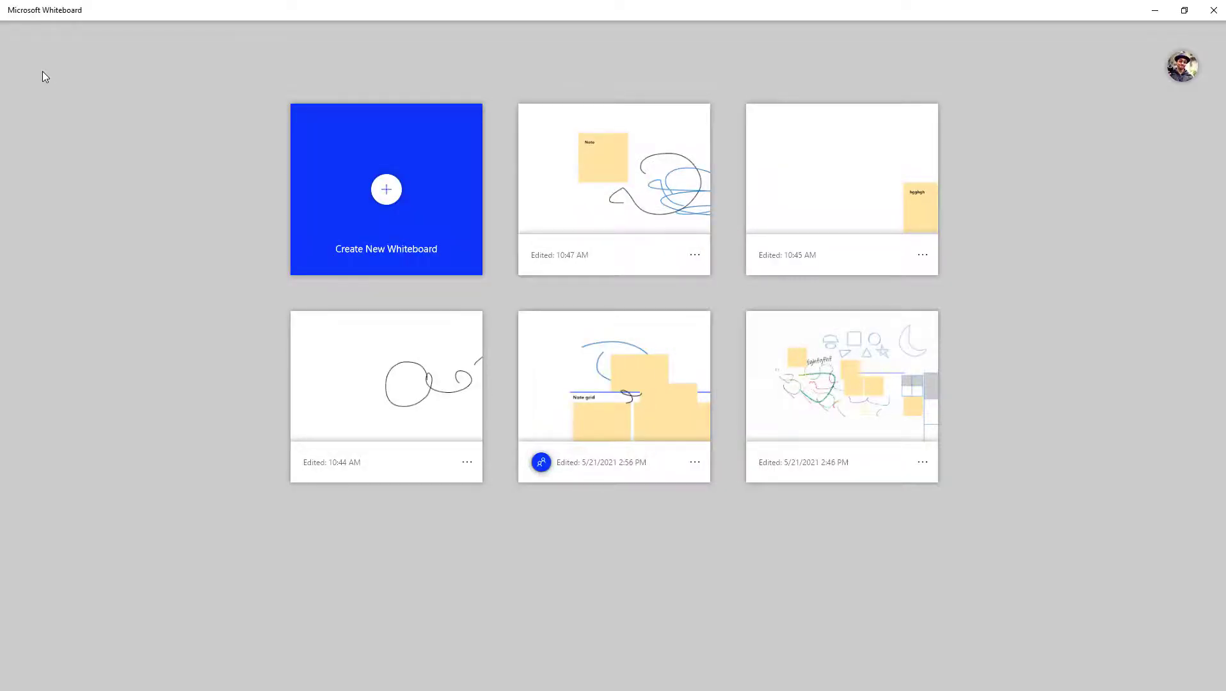
pyautogui.moveTo(639, 173)
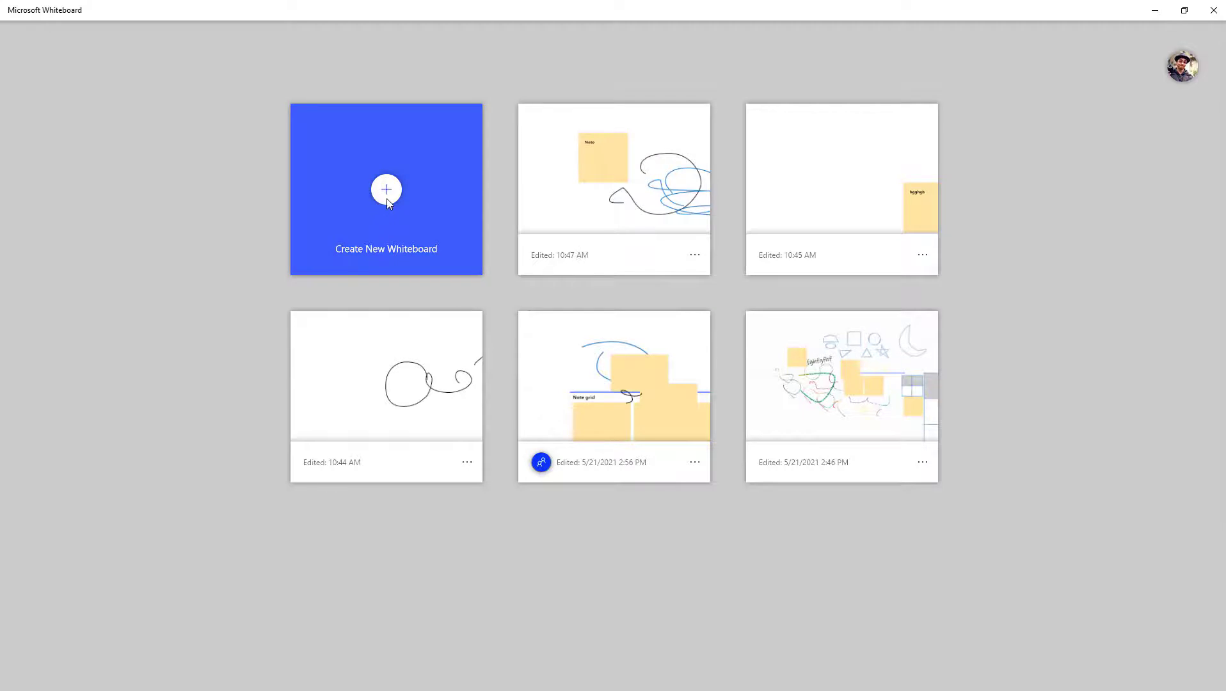
# Start a new whiteboard, fill it with overlapping blank sticky notes, and go back to My Whiteboards.
pyautogui.click(386, 189)
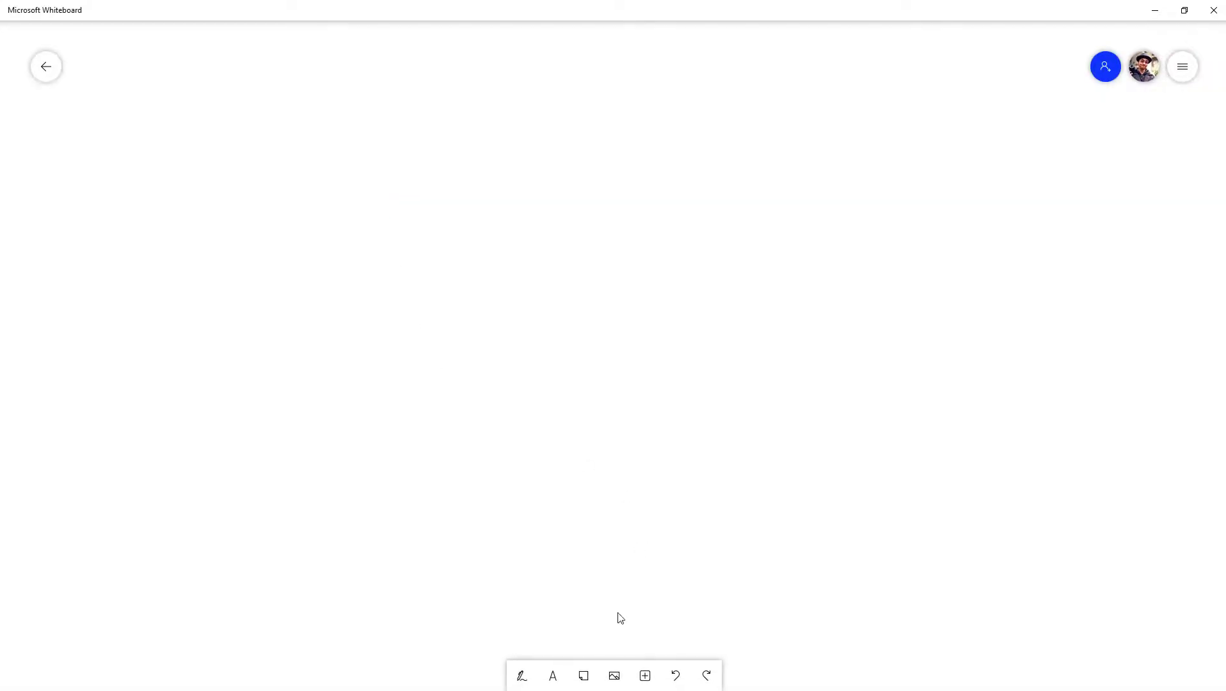
pyautogui.click(584, 676)
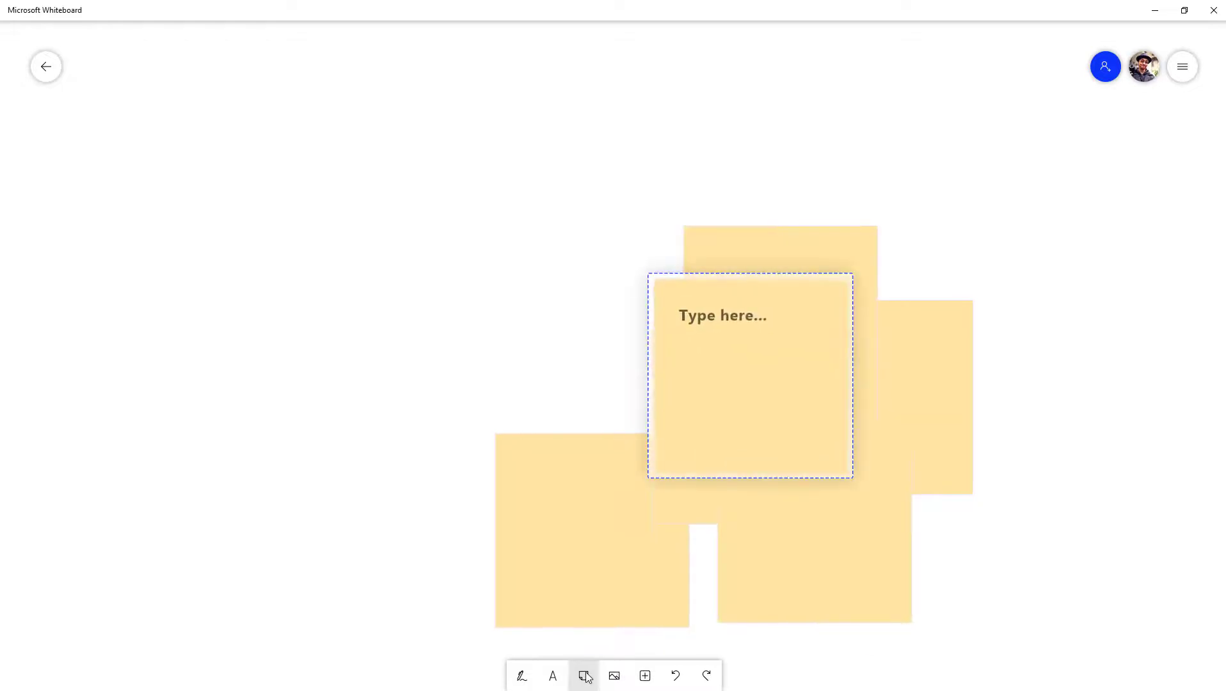
pyautogui.moveTo(46, 66)
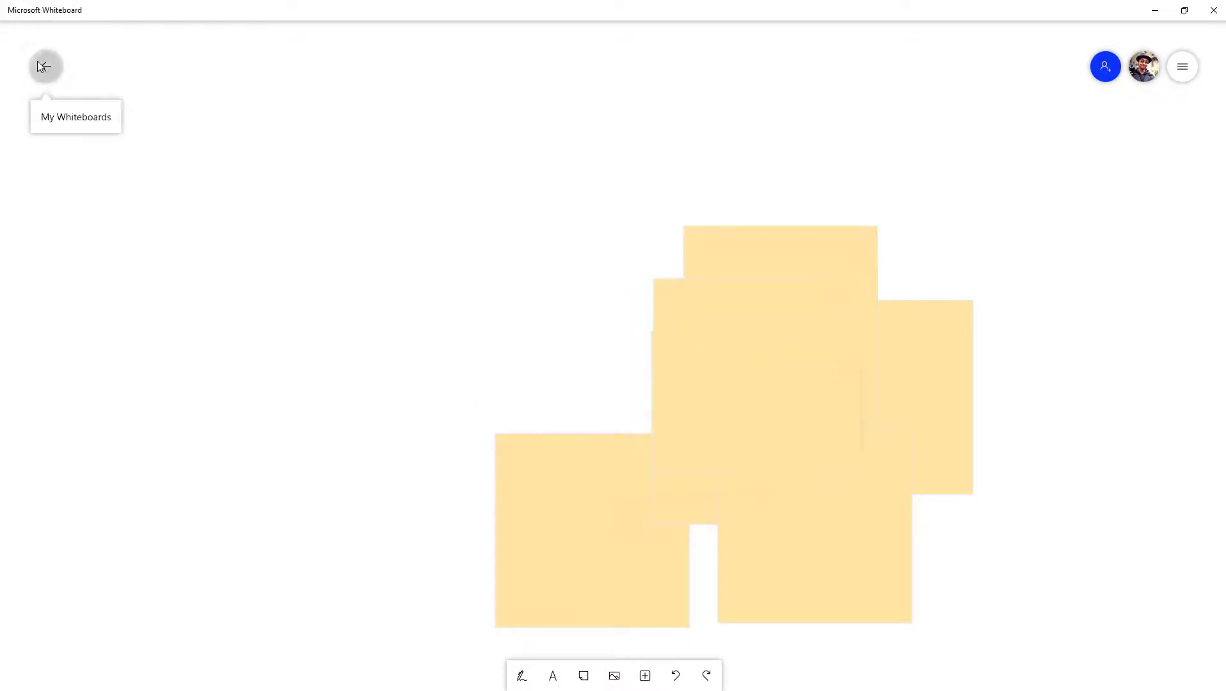
pyautogui.click(45, 66)
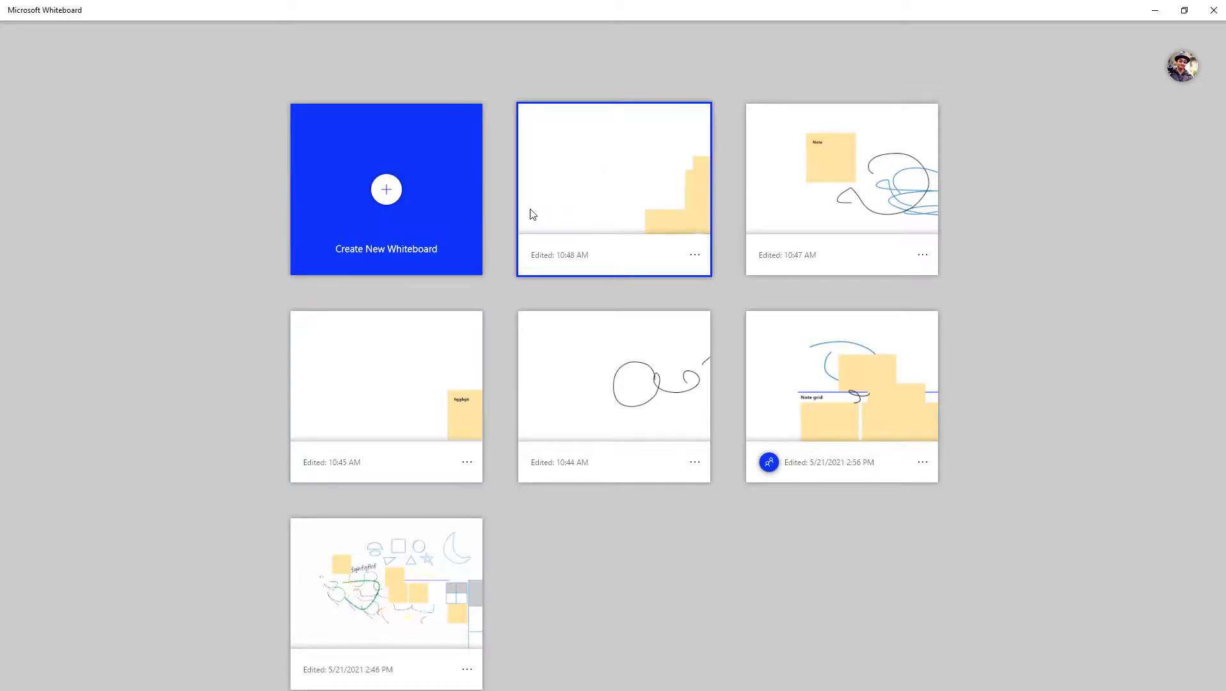
# Start another whiteboard, type 'fghfgh' in a text box, and go back to My Whiteboards.
pyautogui.click(613, 189)
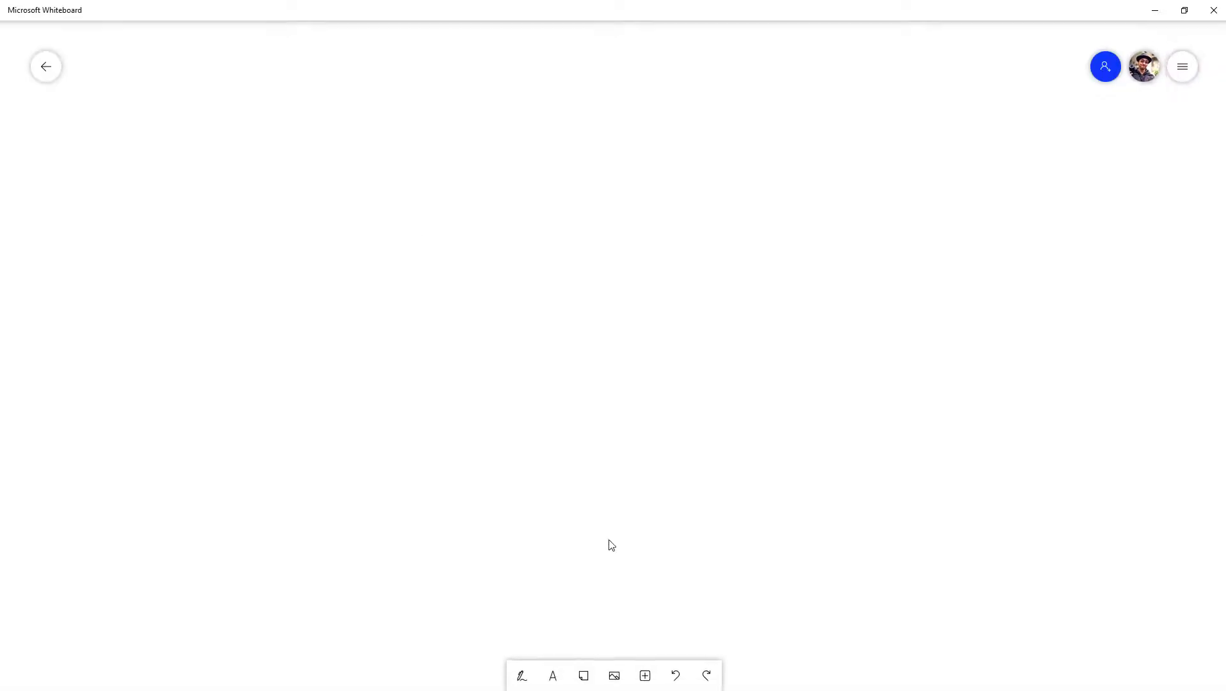
pyautogui.click(553, 676)
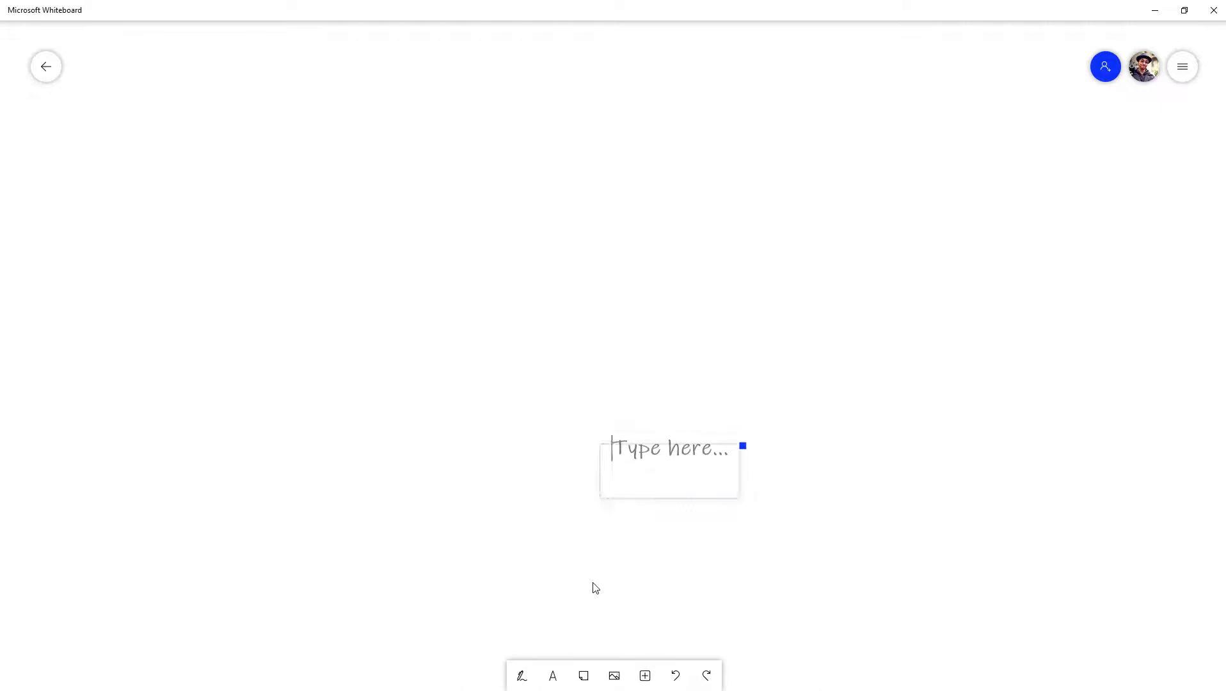
pyautogui.write('fghfgh')
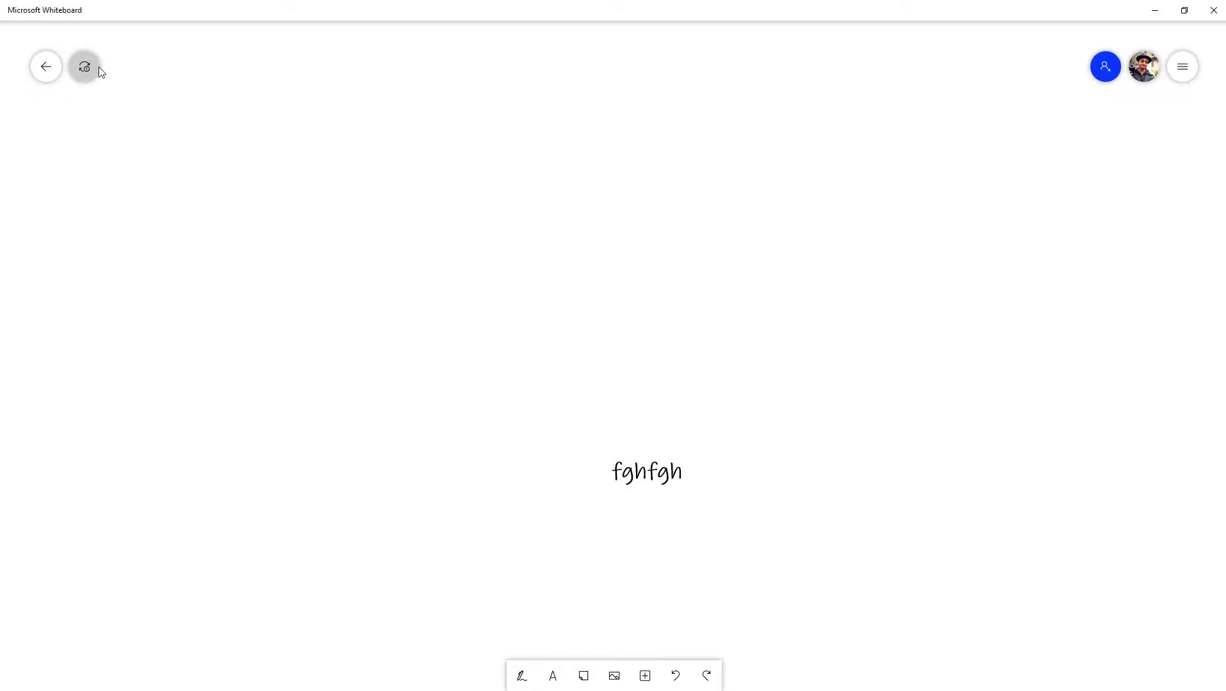
pyautogui.click(46, 67)
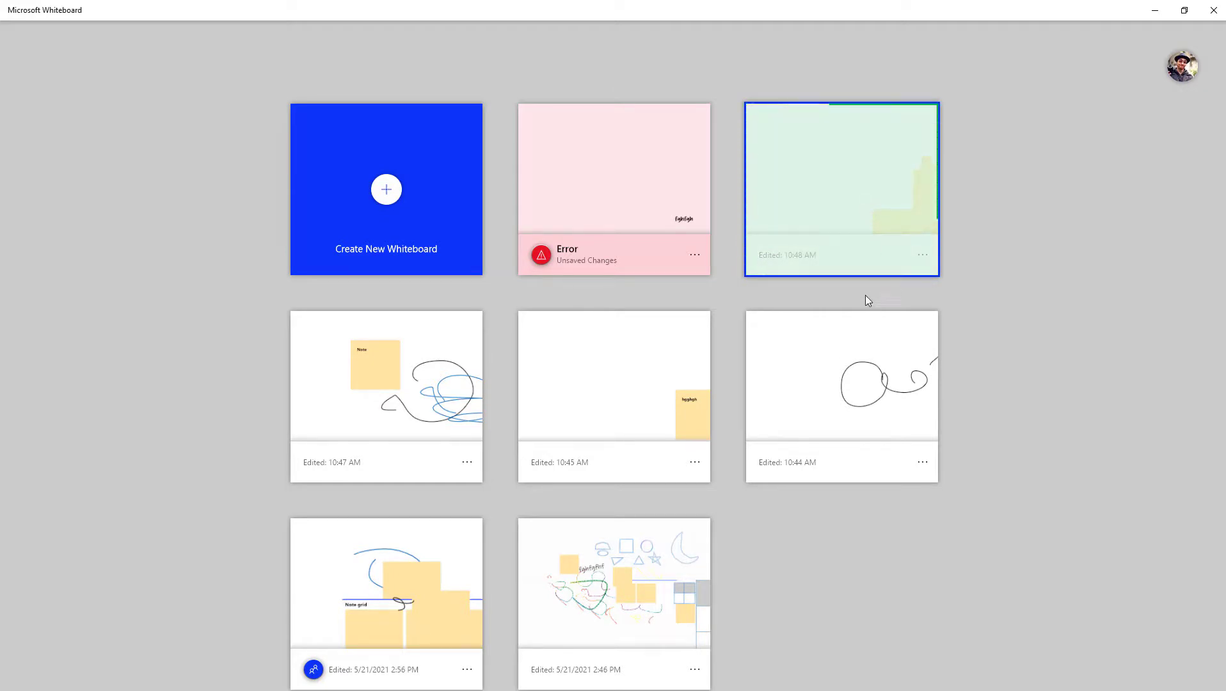
# Reopen the sticky-note board, go back, and select a tile so the 'fghfgh' board shows 10:48 AM.
pyautogui.click(842, 190)
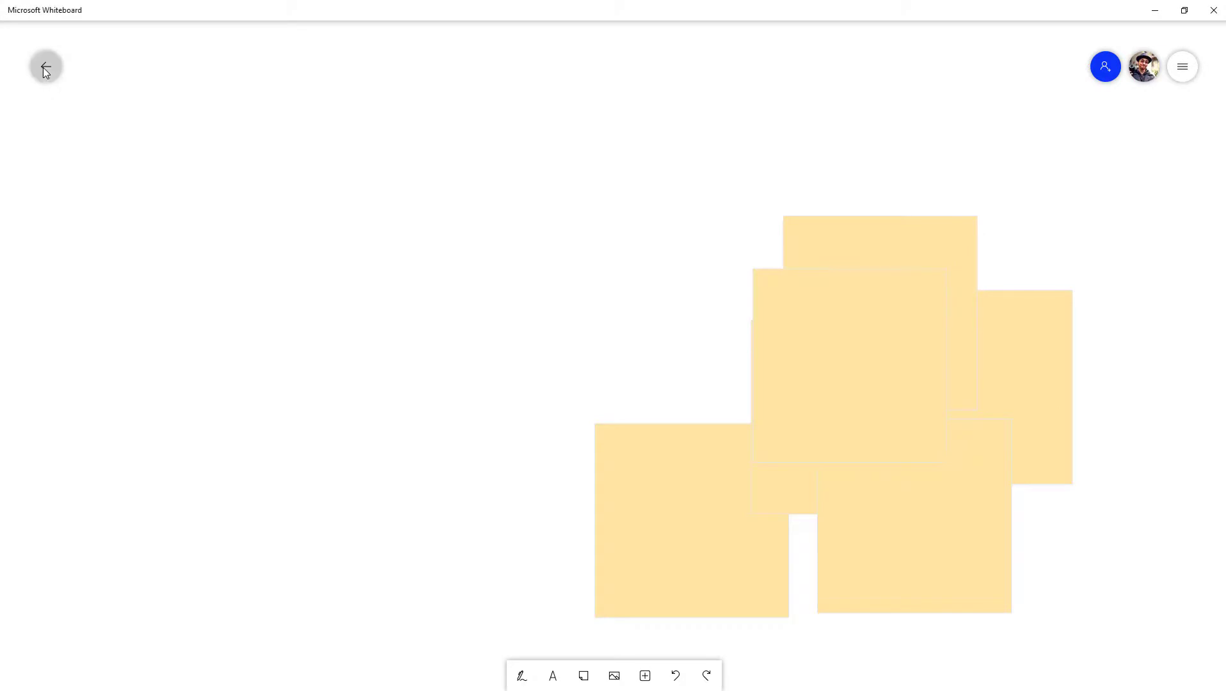
pyautogui.click(45, 67)
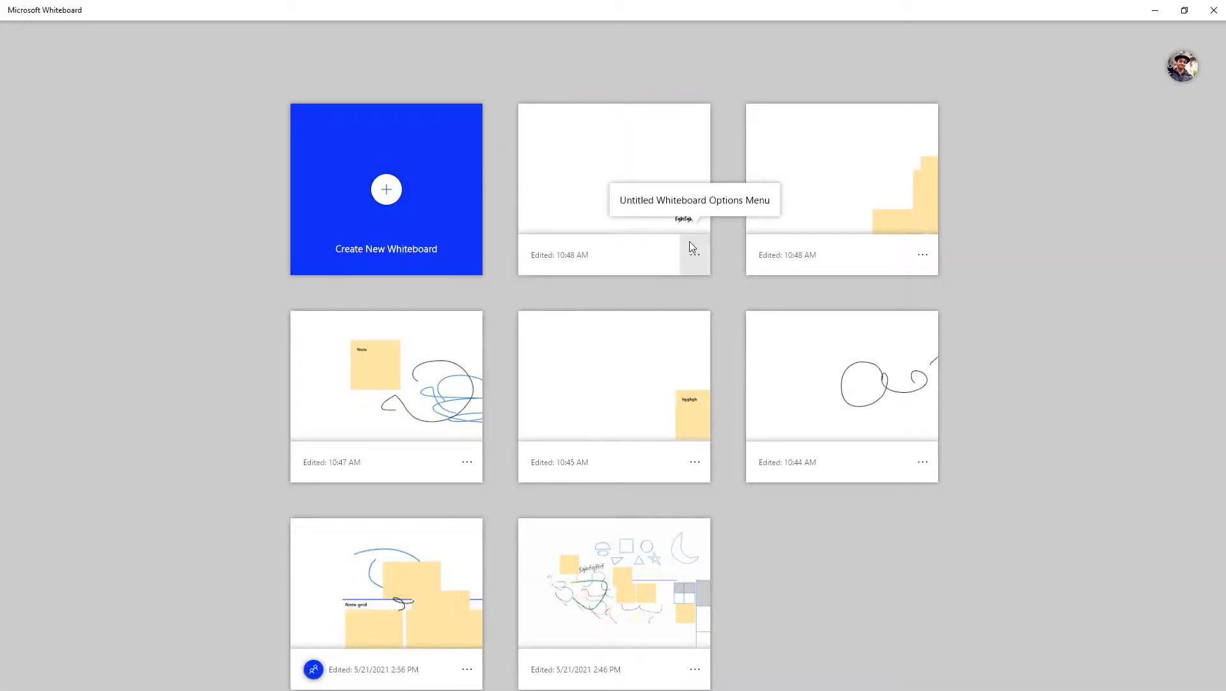
pyautogui.moveTo(876, 319)
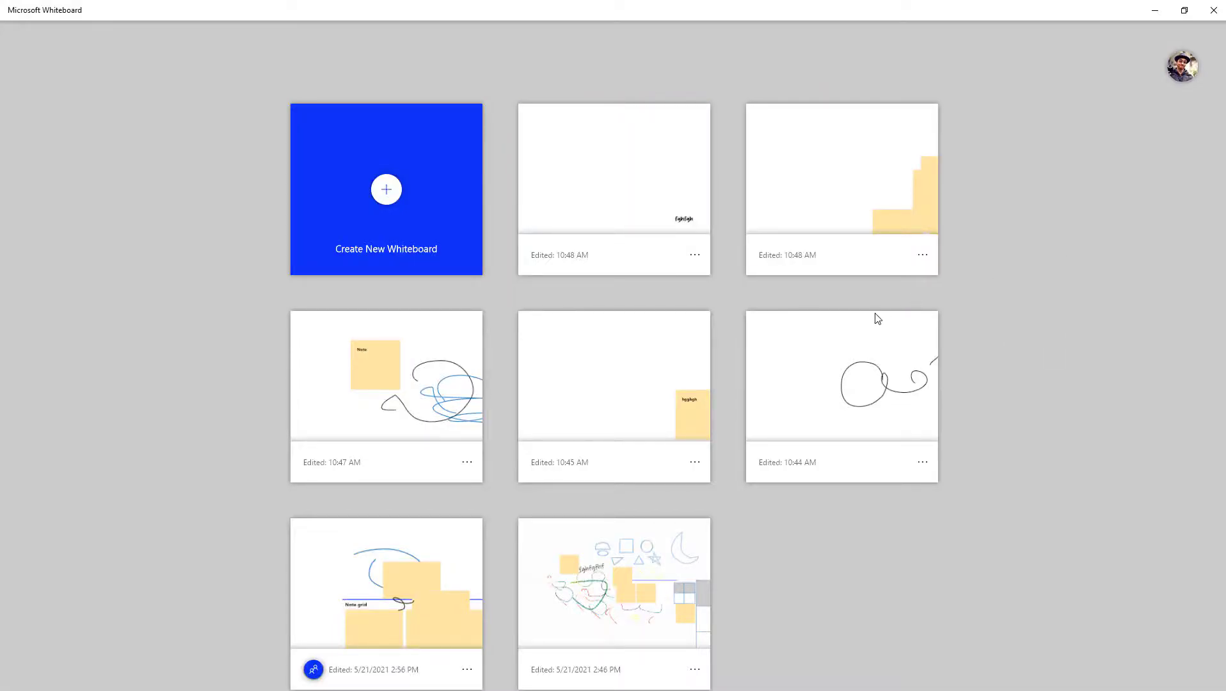
pyautogui.click(842, 395)
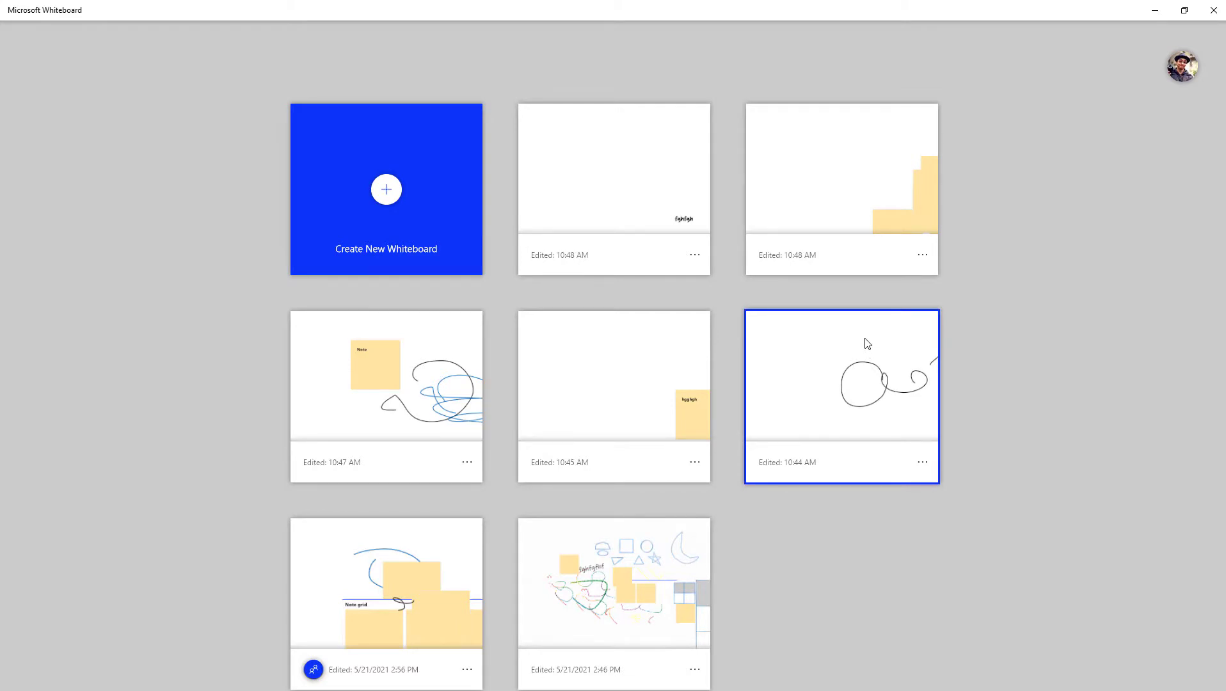
pyautogui.moveTo(866, 358)
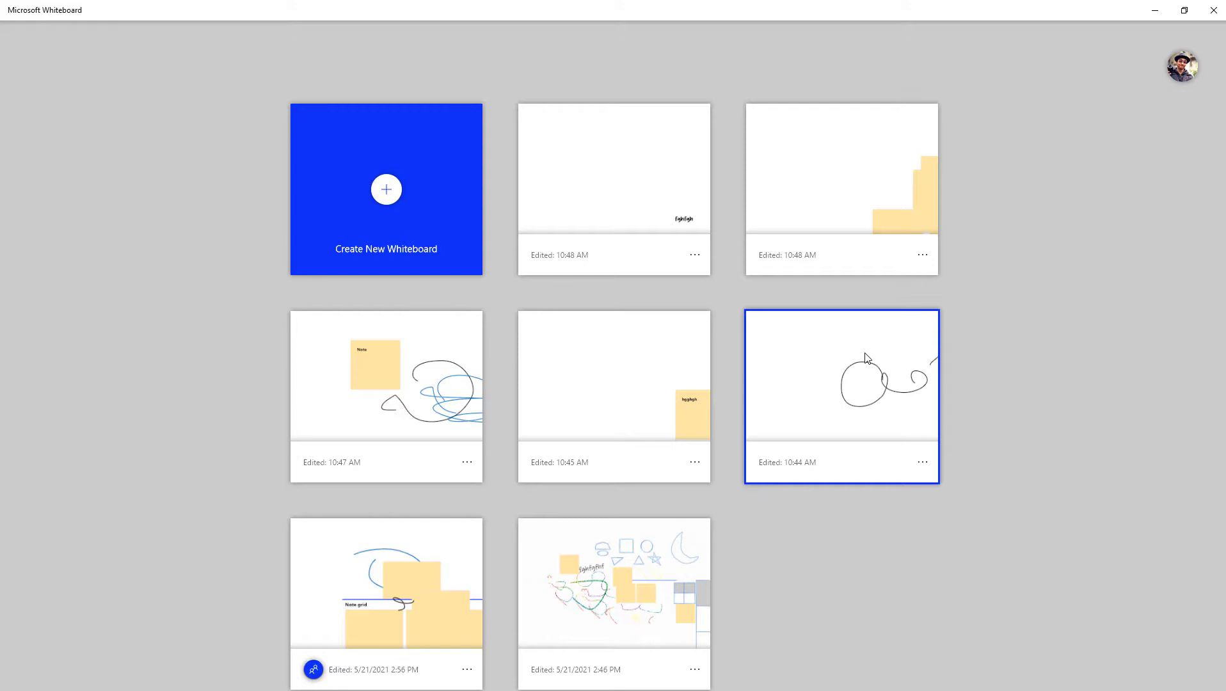